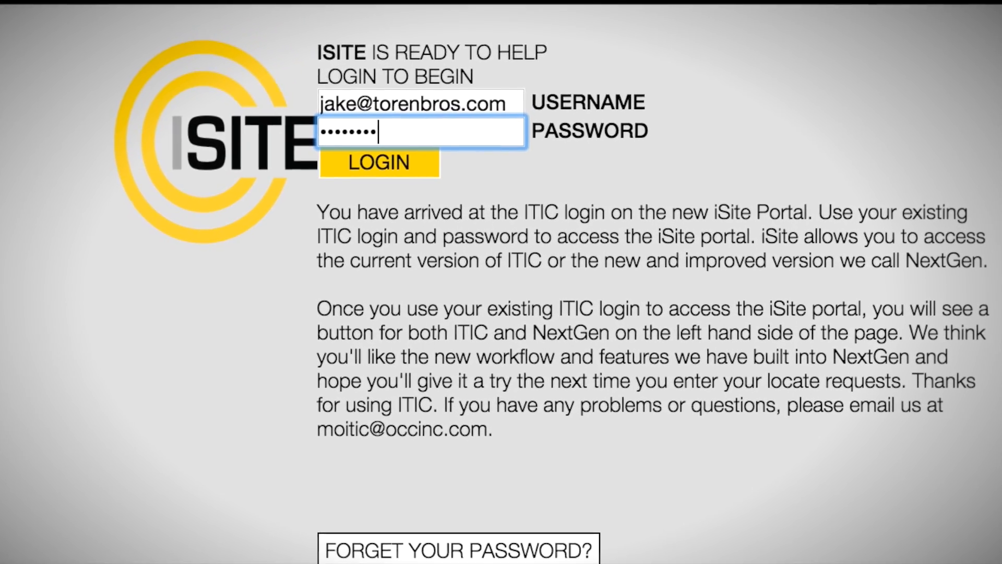
Log in to iSite Portal and land on the Locator open-ticket list.
left_click(378, 163)
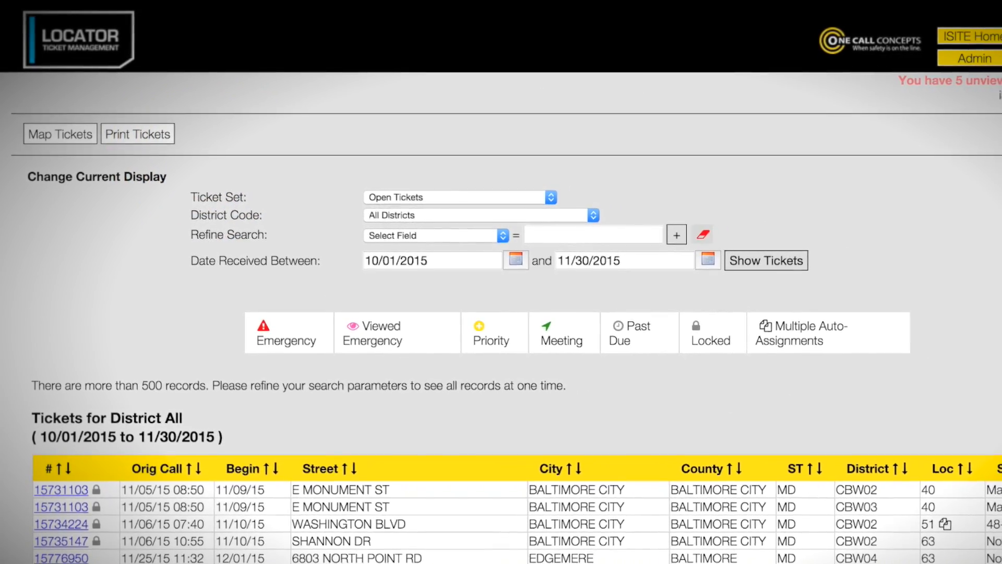
Scroll down the ticket page toward the Ticket Set choices.
scroll("down", 3)
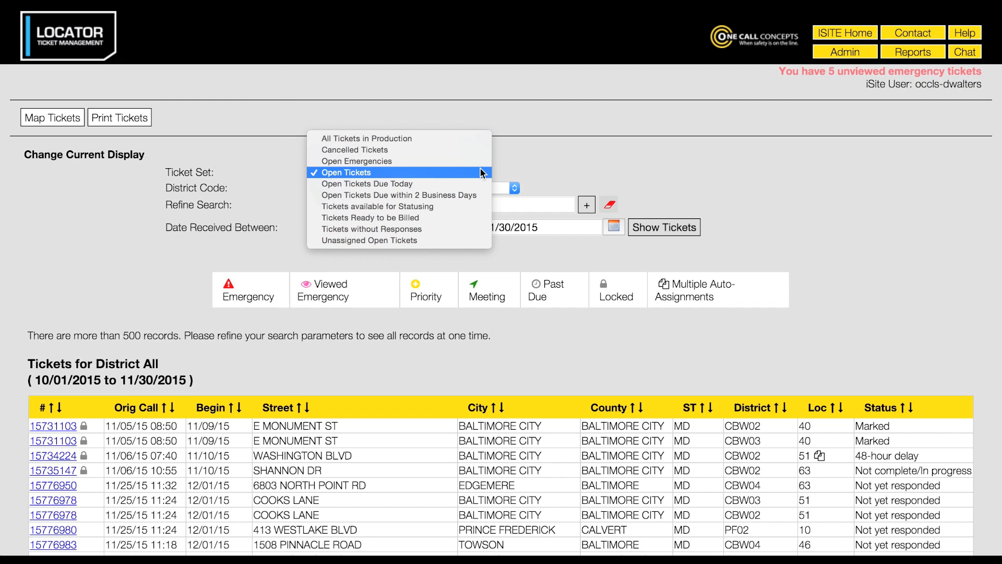
Keep Open Tickets and set District Code to MD - CBW04 (Baltimore City DPW-OCCLS).
left_click(347, 172)
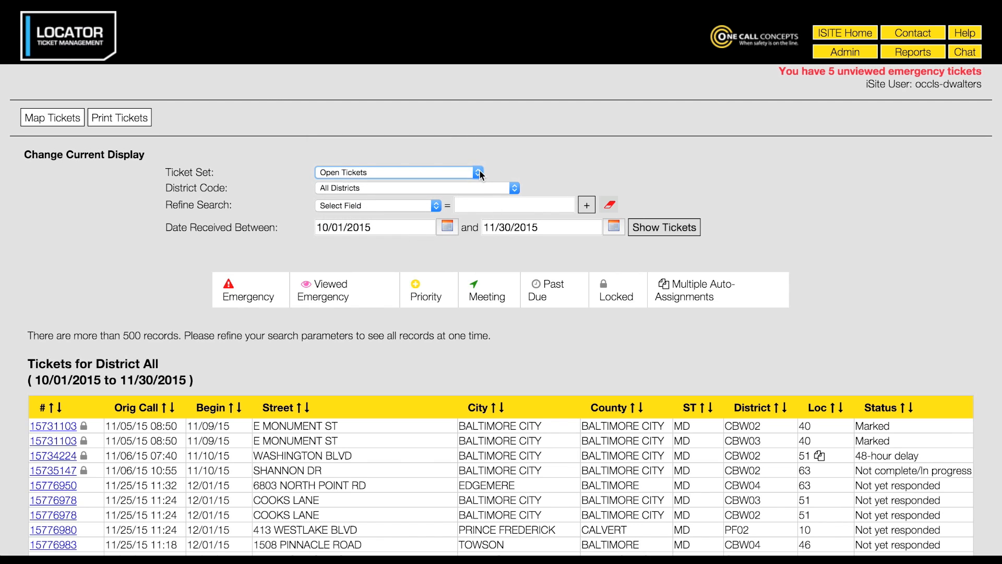
left_click(415, 187)
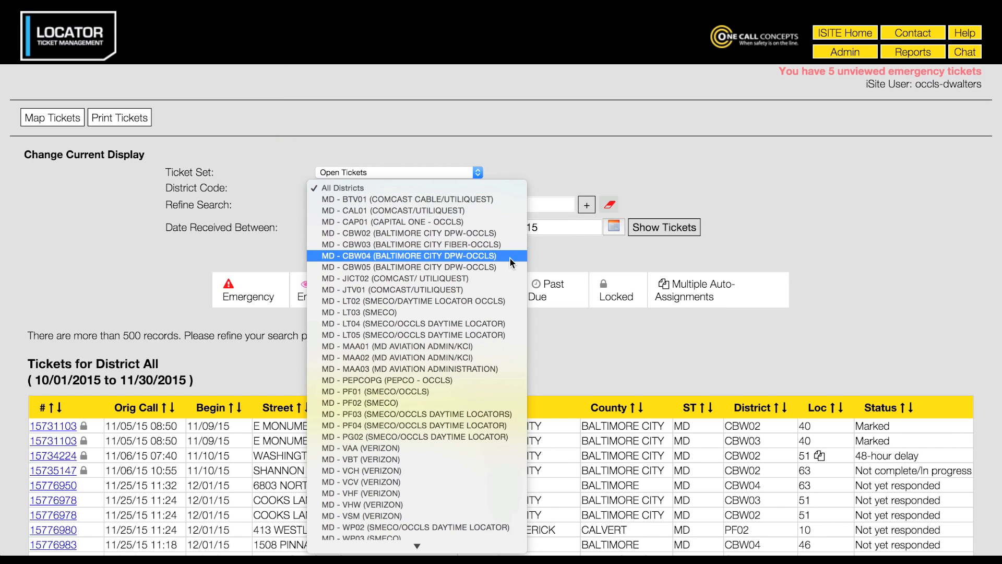
left_click(410, 255)
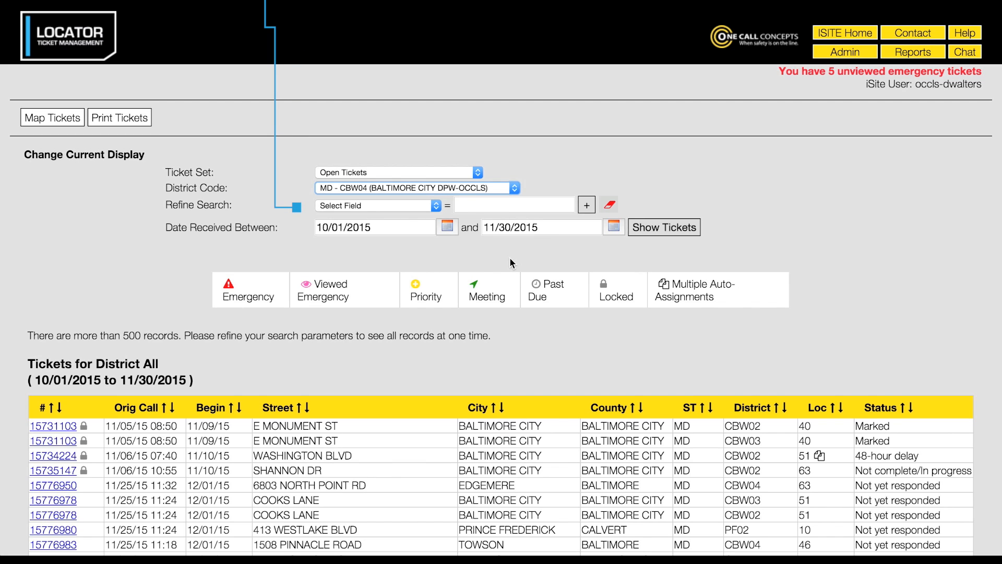
Add refine conditions Place equals 'baltimore' and Street equals 'rolling'.
left_click(376, 205)
type("b")
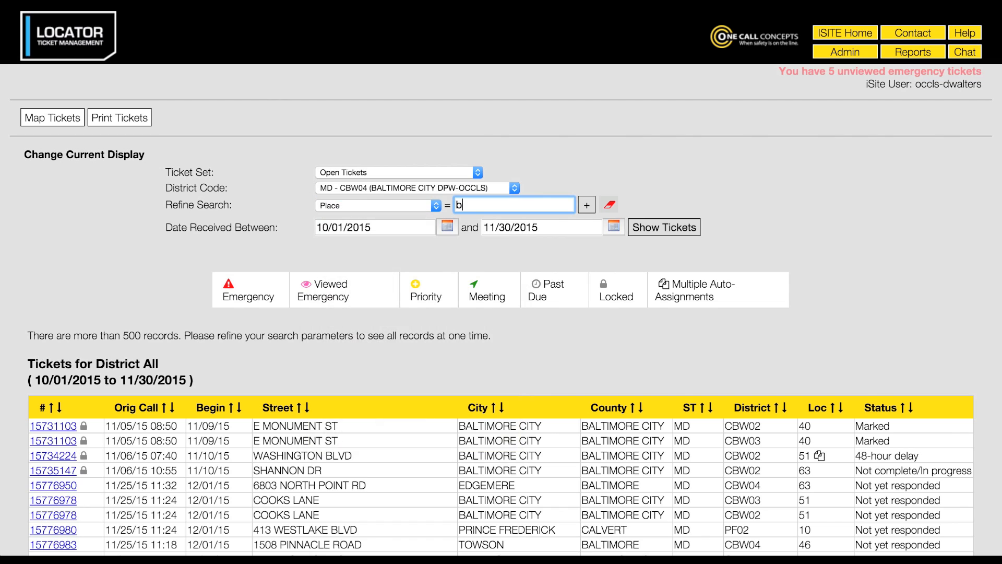
type("altimore")
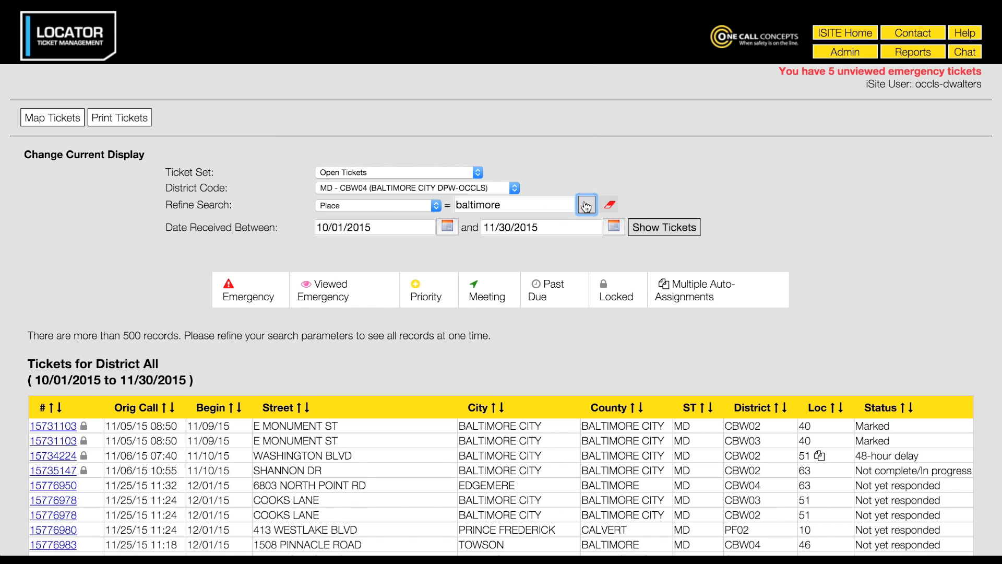
left_click(586, 205)
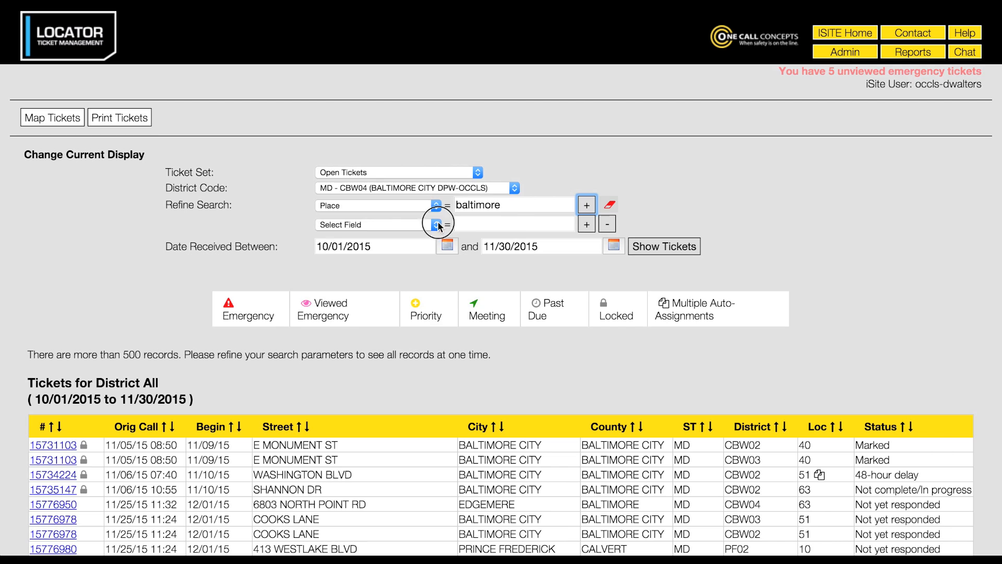
left_click(437, 224)
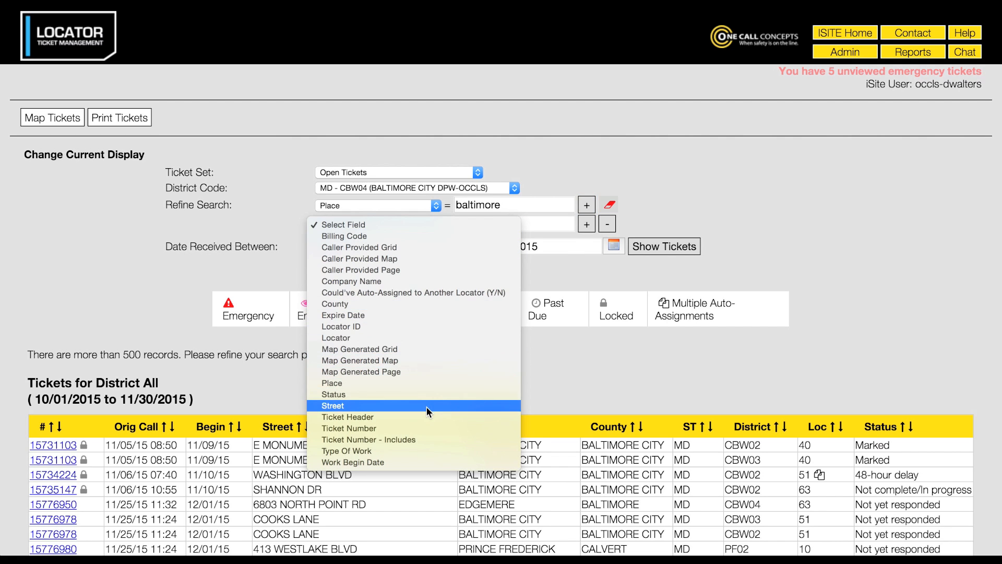
type("rolling")
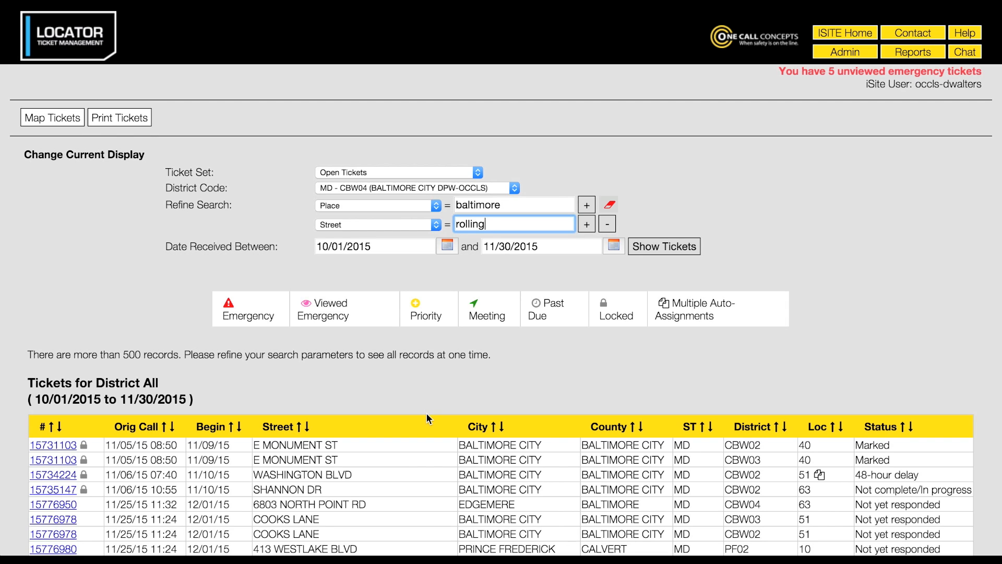
left_click(448, 247)
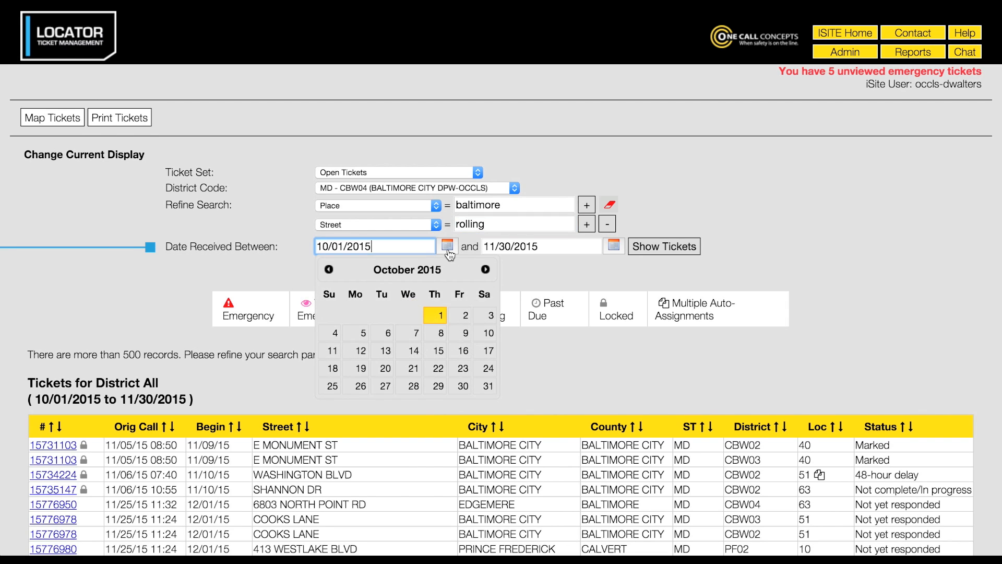
Set Date Received Between to 11/23/2015 and 11/27/2015 via the calendars.
left_click(486, 270)
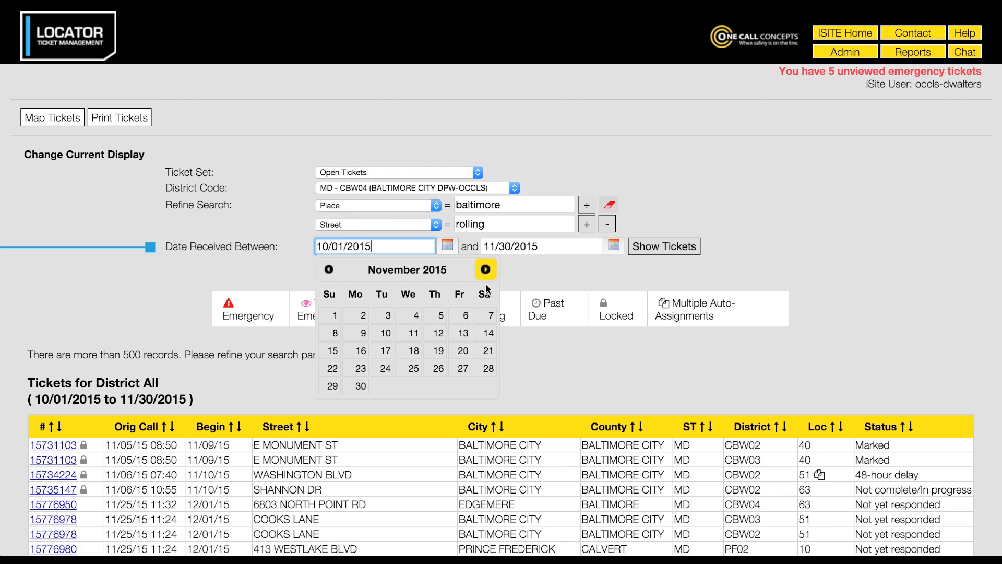
left_click(360, 367)
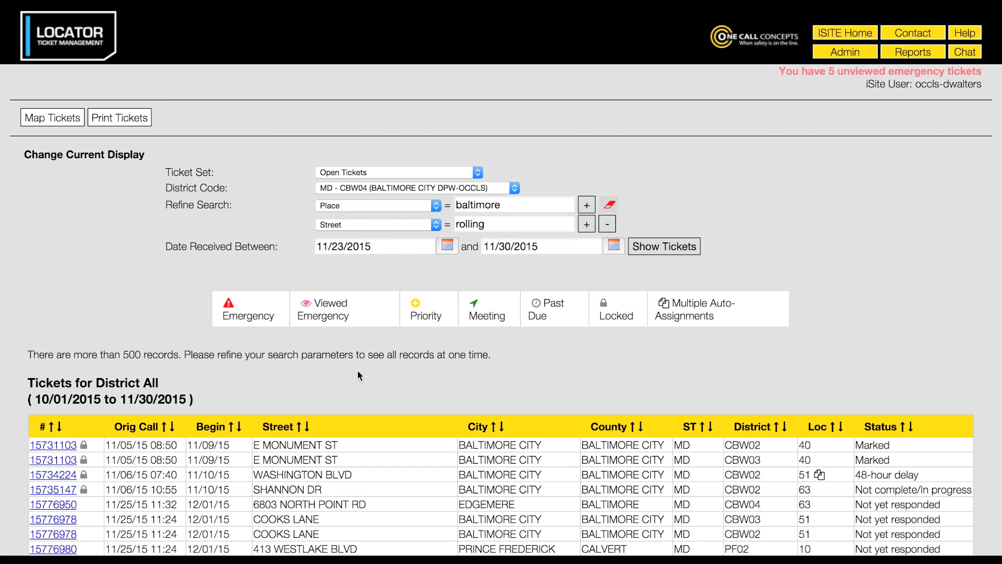
left_click(613, 247)
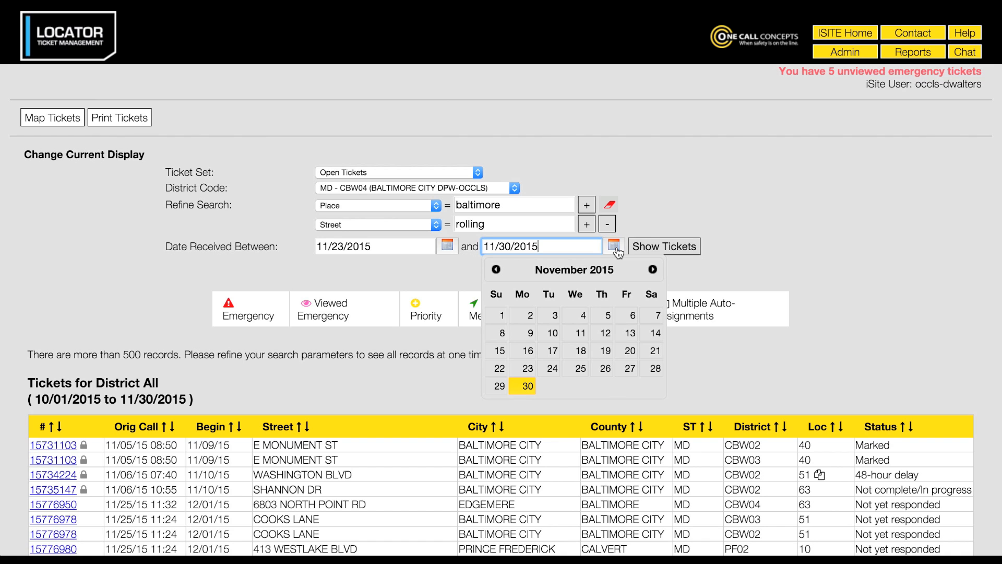
left_click(628, 368)
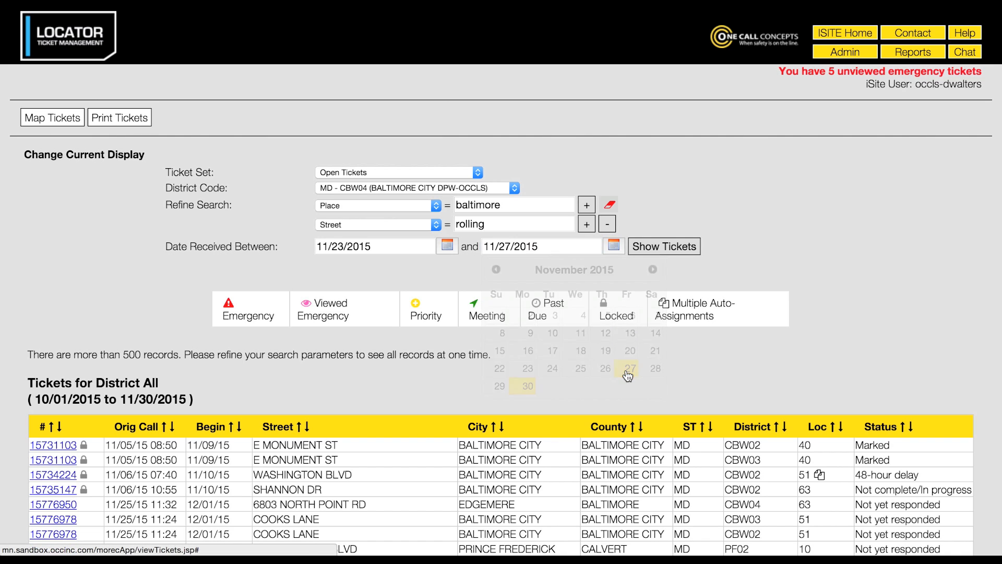
left_click(628, 368)
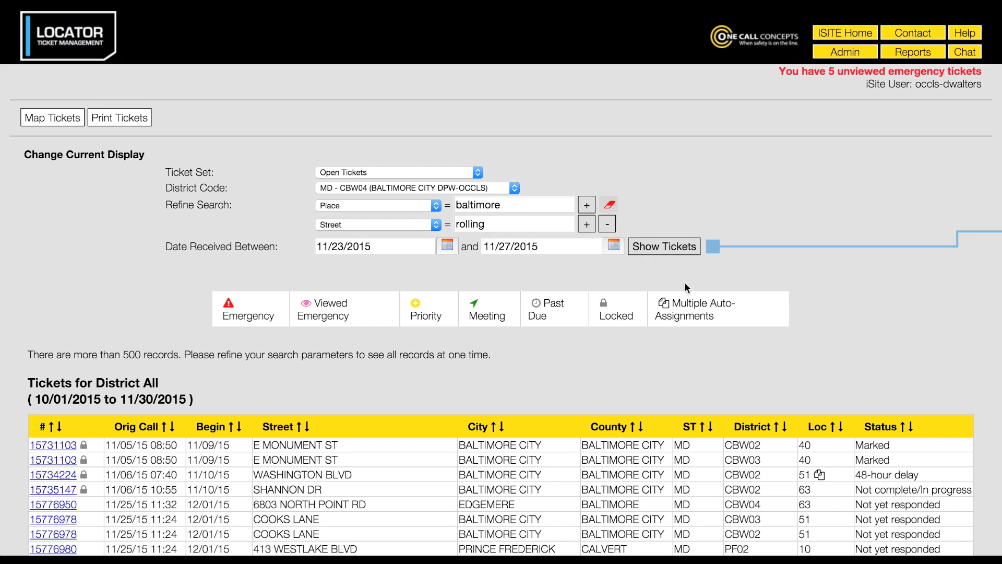
Show Tickets to list the 6 CBW04 records on Rolling Mill Rd and Rolling View Ave.
left_click(664, 246)
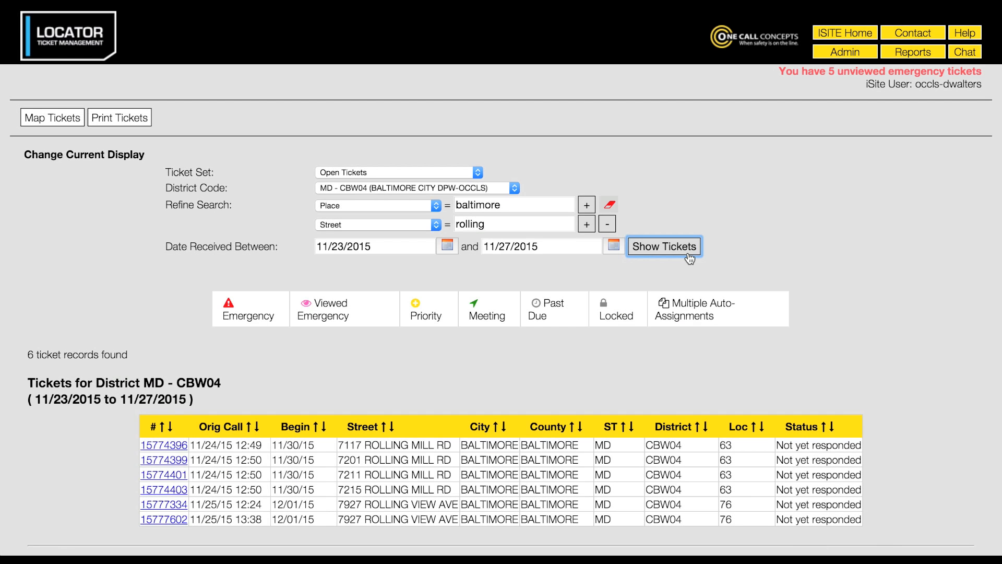
mouse_move(637, 357)
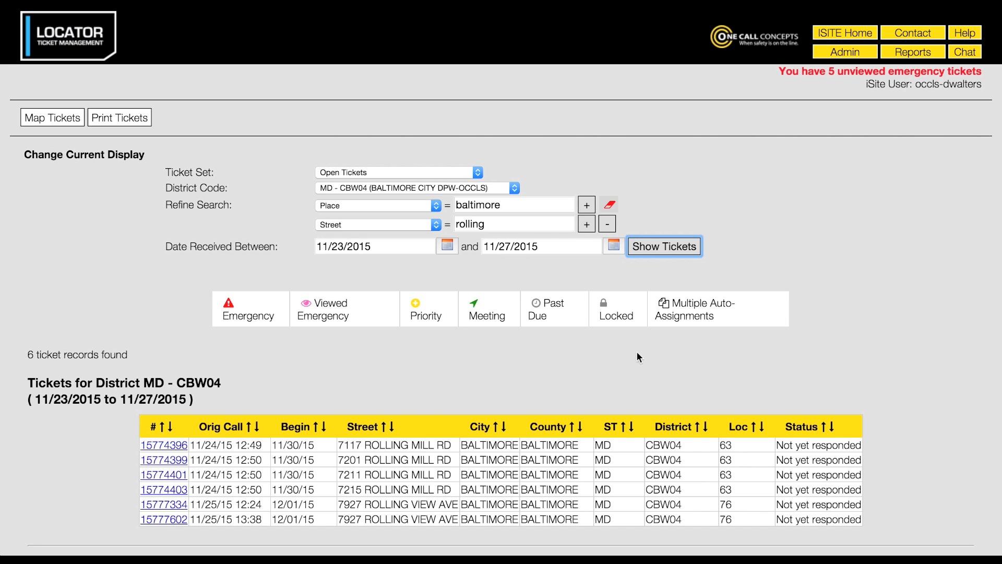